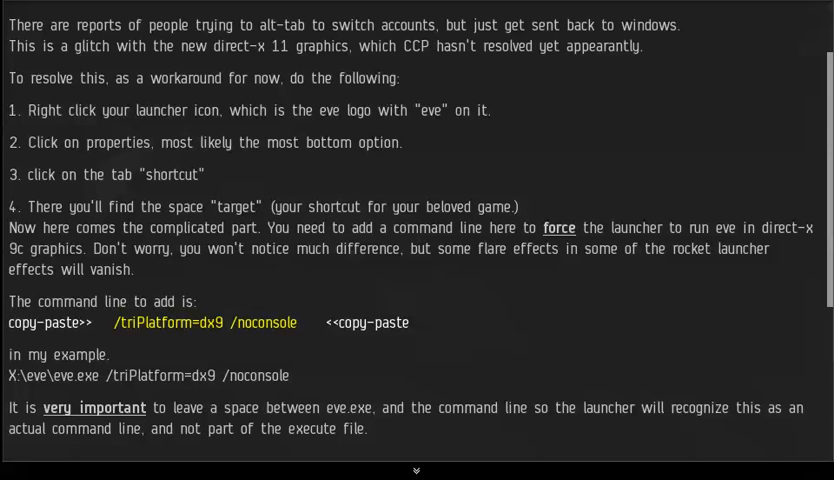
pyautogui.moveTo(829, 145)
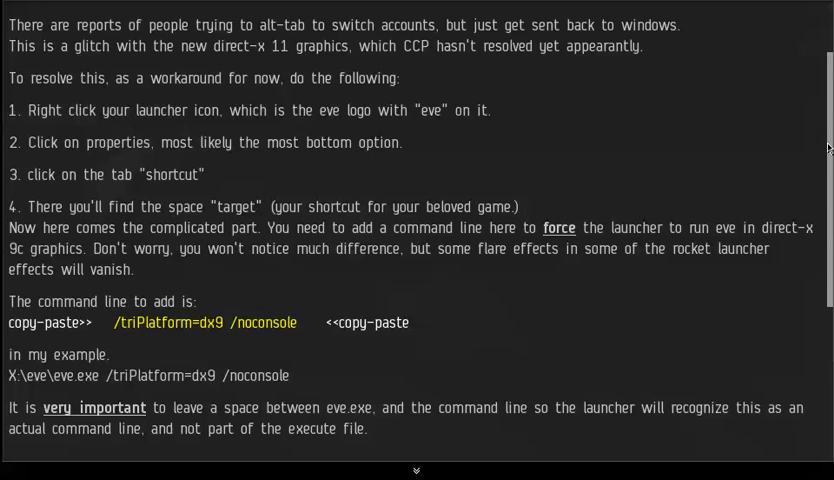
# Step: Scroll the notepad guide down to the closing line 'Hope this was helpful.'
pyautogui.scroll(-3)
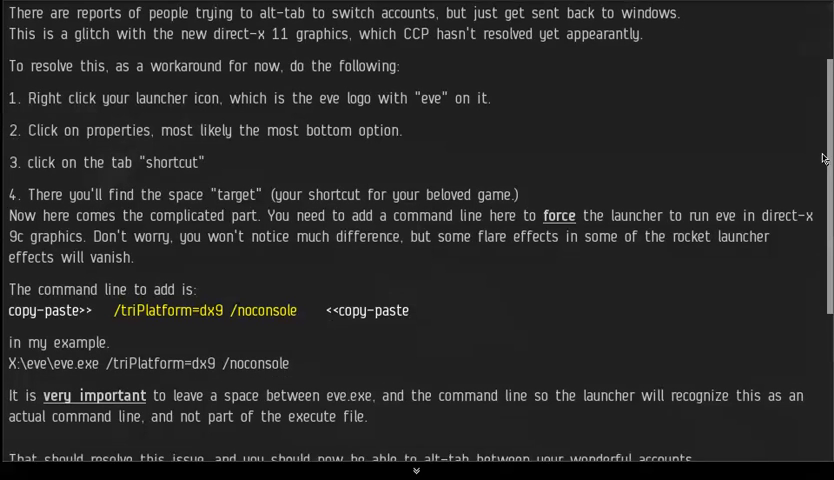
pyautogui.scroll(-3)
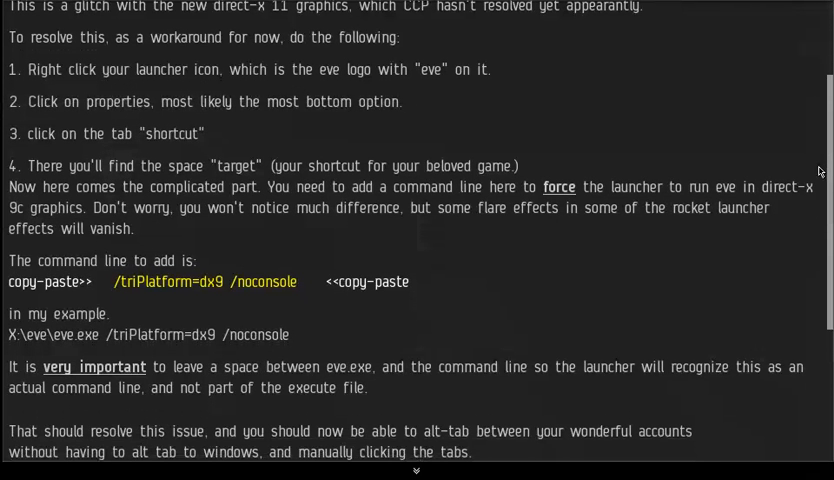
pyautogui.scroll(-3)
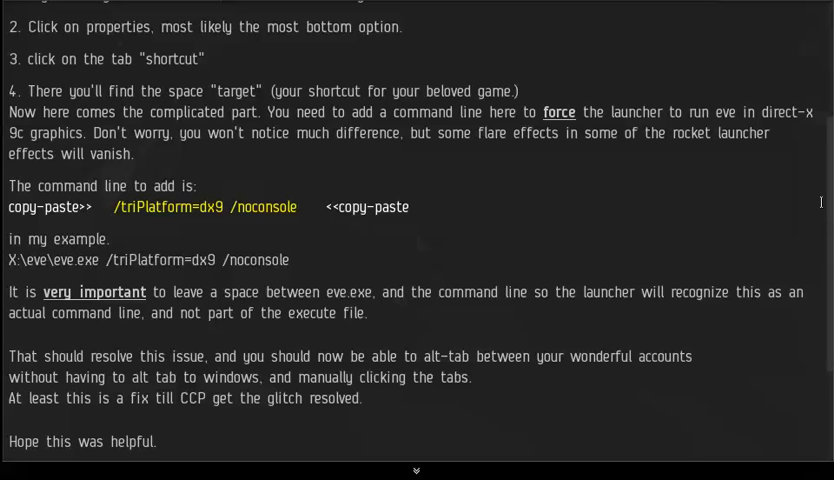
# Step: Select the /triPlatform=dx9 /noconsole command line in the guide, then clear the selection
pyautogui.doubleClick(267, 207)
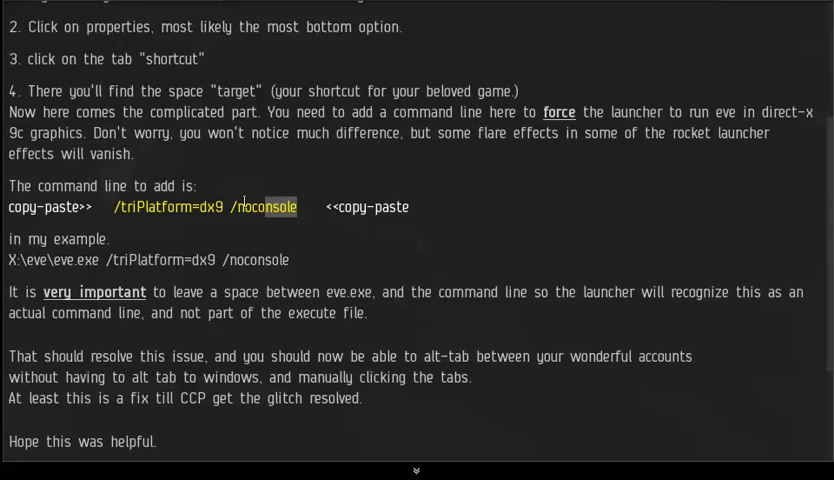
pyautogui.moveTo(113, 207); pyautogui.dragTo(296, 207)
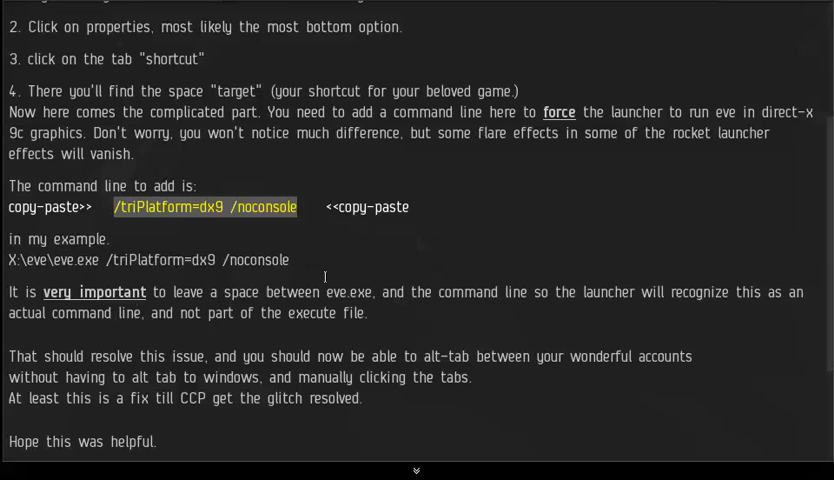
pyautogui.moveTo(298, 271)
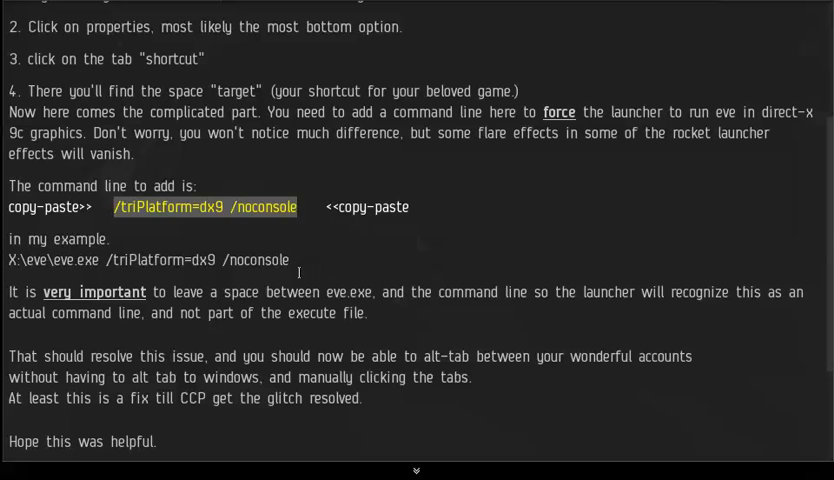
pyautogui.moveTo(104, 259); pyautogui.dragTo(290, 259)
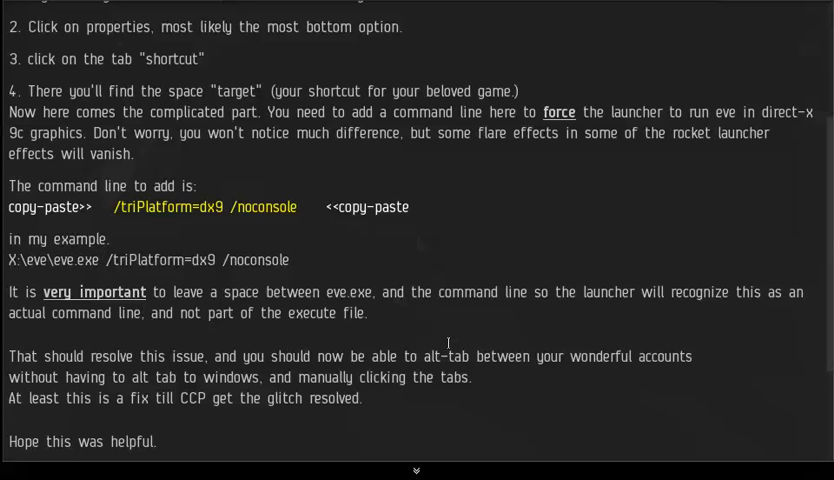
pyautogui.moveTo(778, 188)
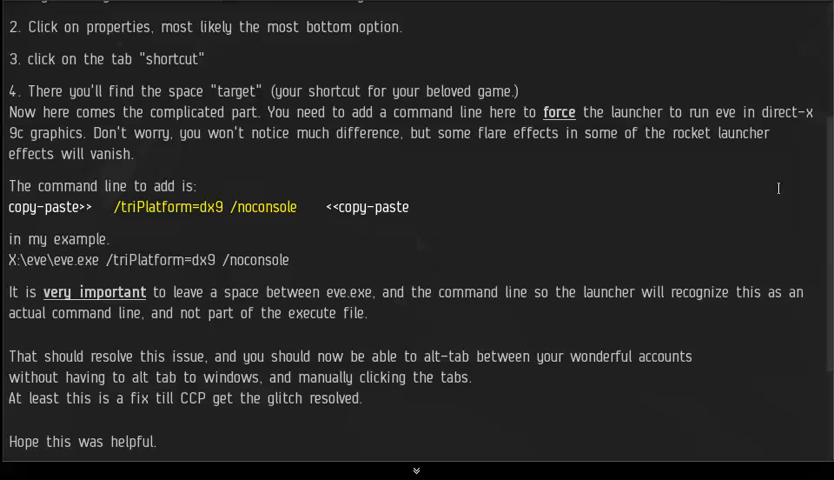